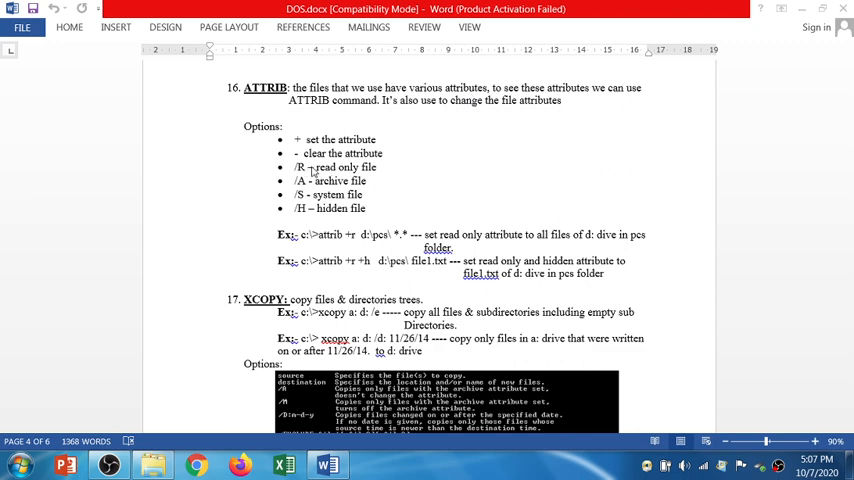
mouse_move(384, 188)
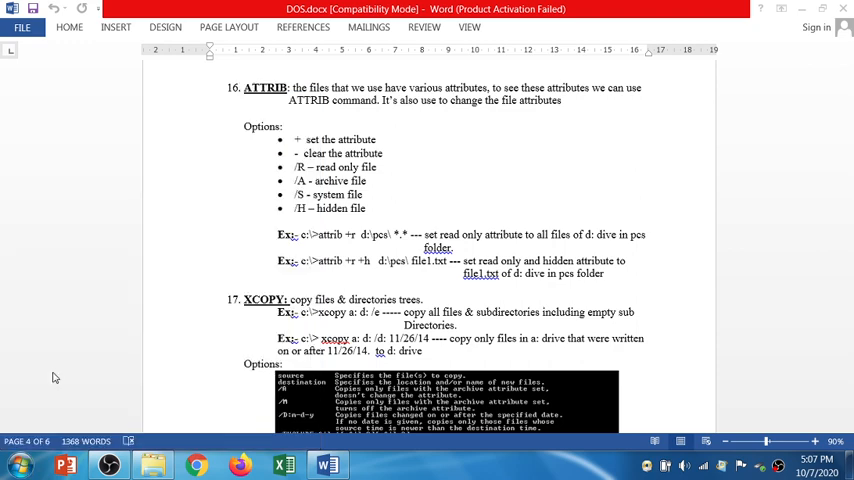
- Change to the D:\fy folder and show its directory listing
click(370, 464)
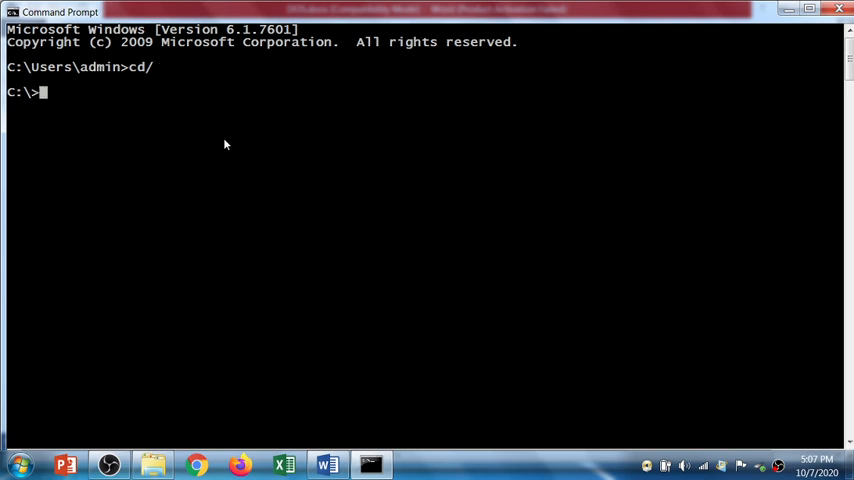
text(c)
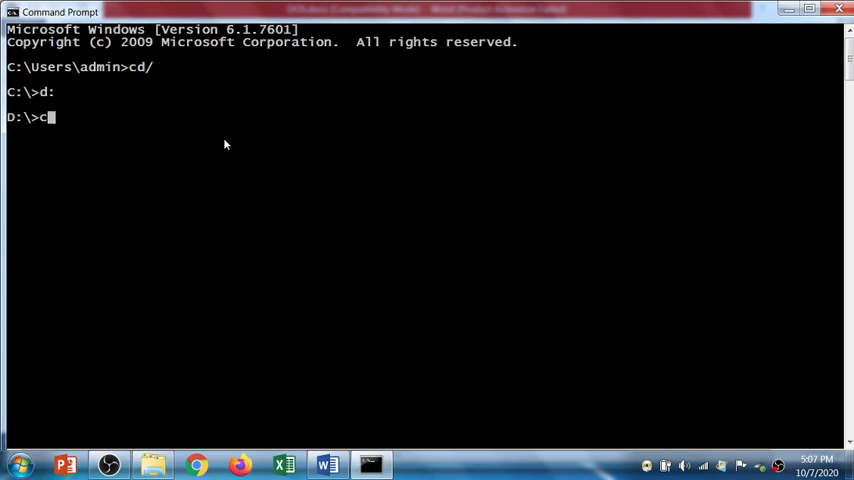
text(d)
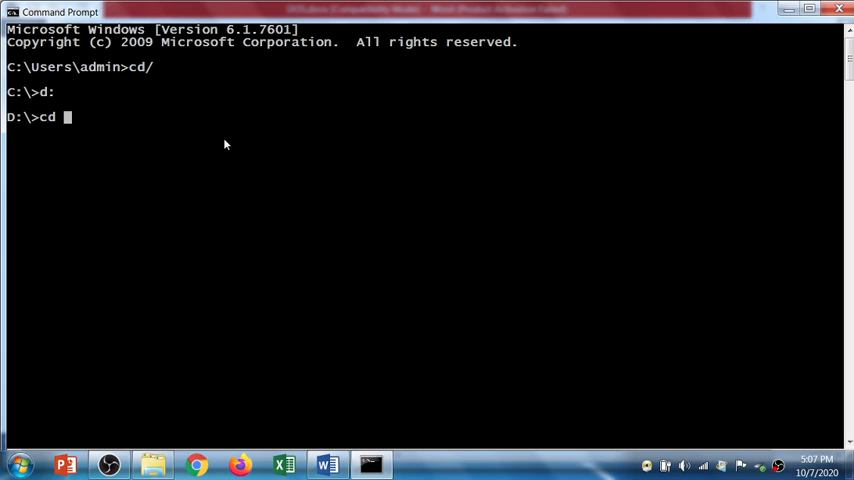
text(fy)
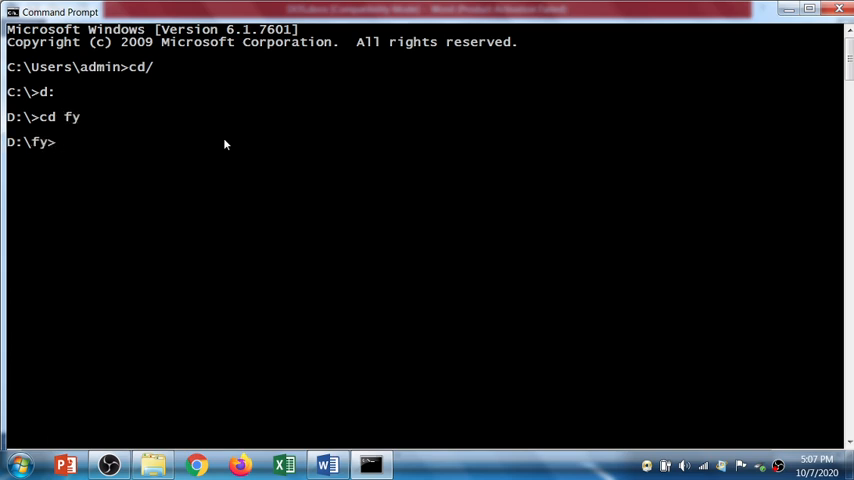
text(dir)
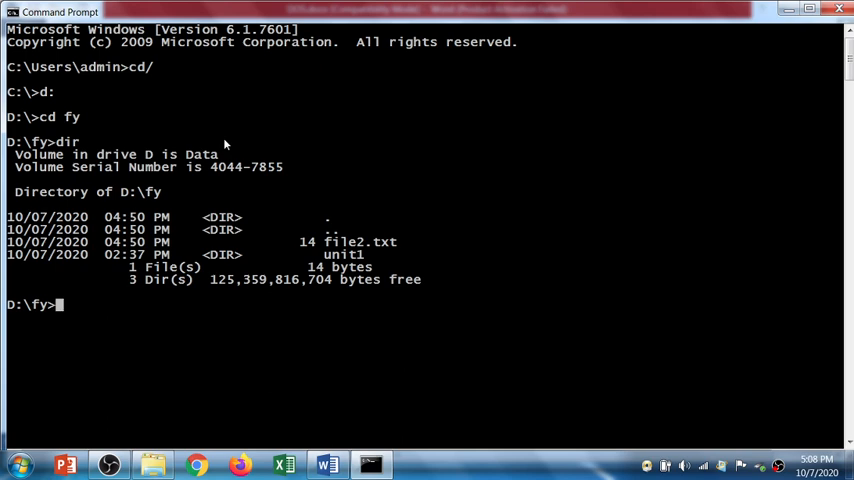
- Run attrib to report dos.txt as hidden and archived
text(att)
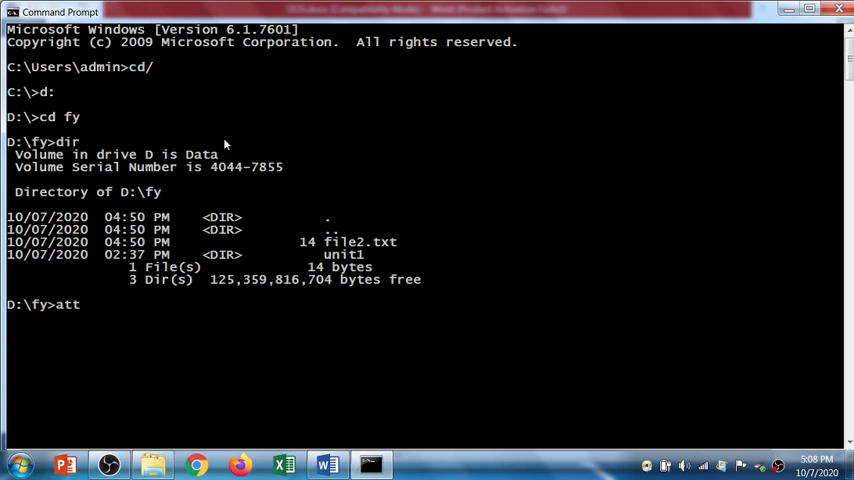
text(rib)
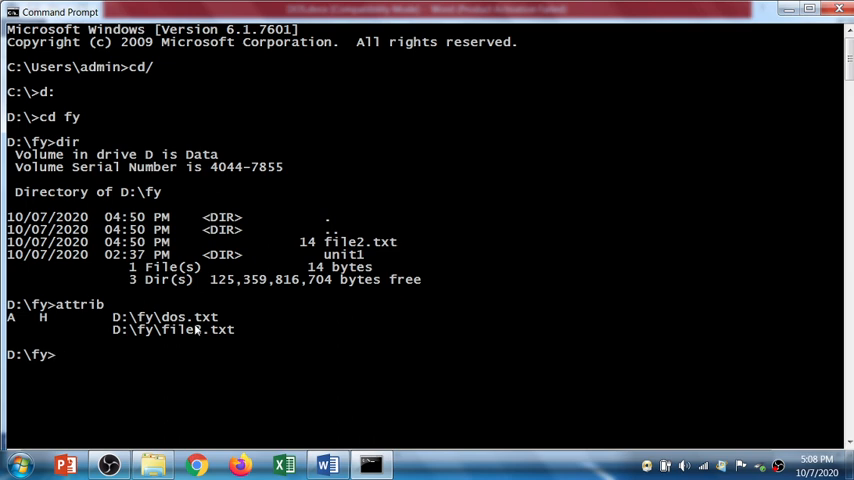
- Remove the hidden attribute from dos.txt with attrib -h
text(a)
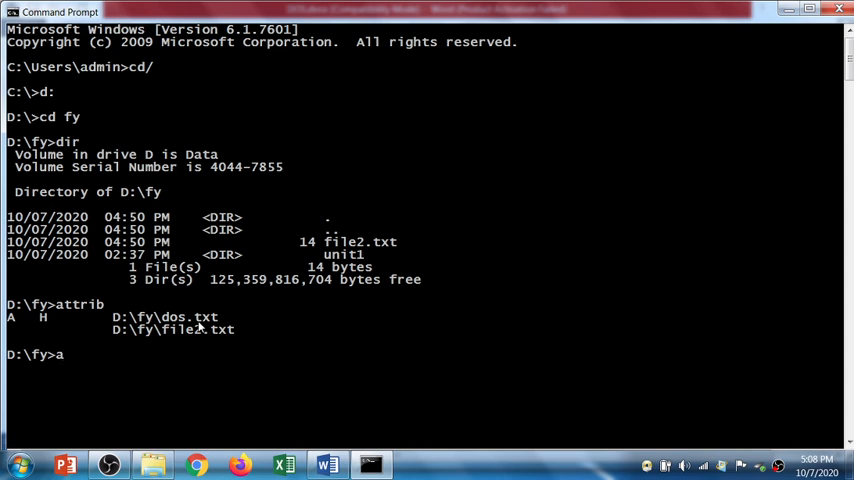
text(ttrib)
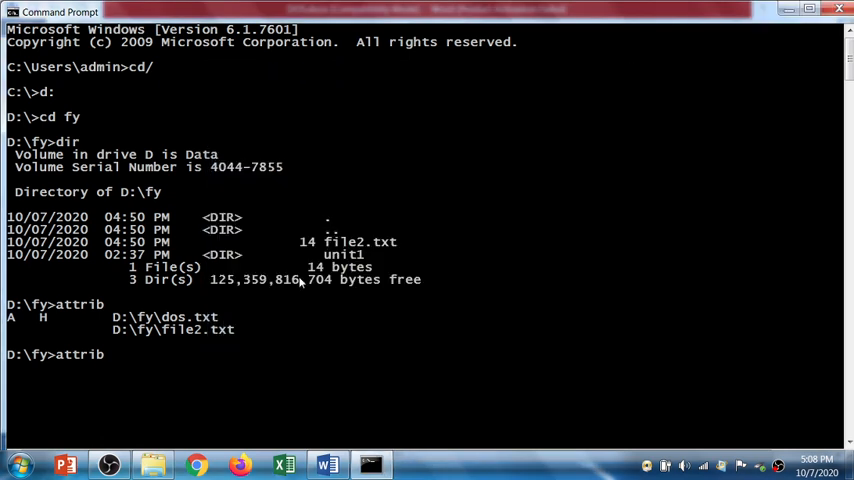
text(-)
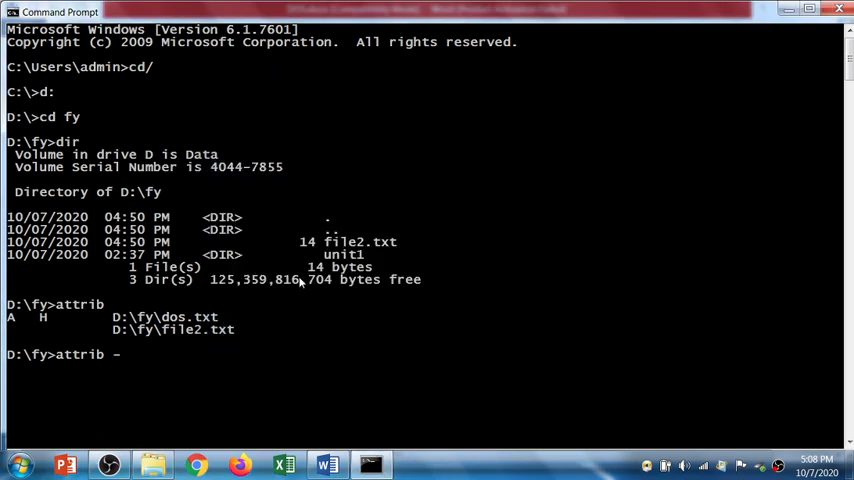
text(h)
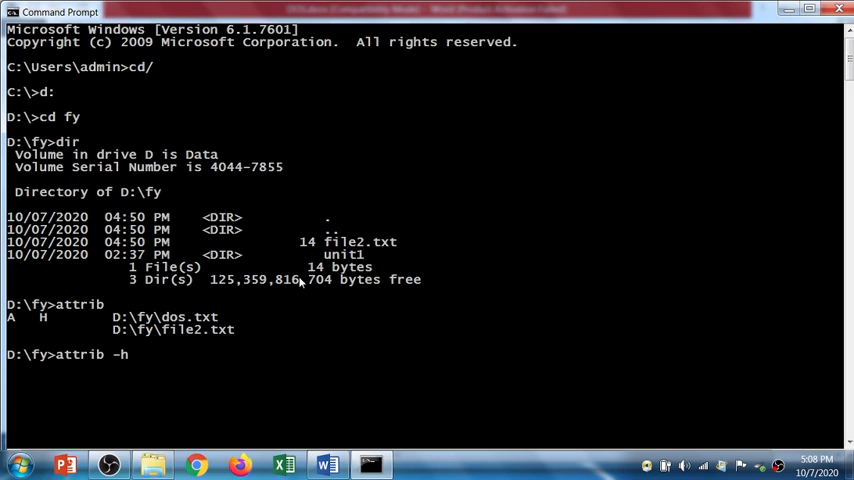
text(dos.txt)
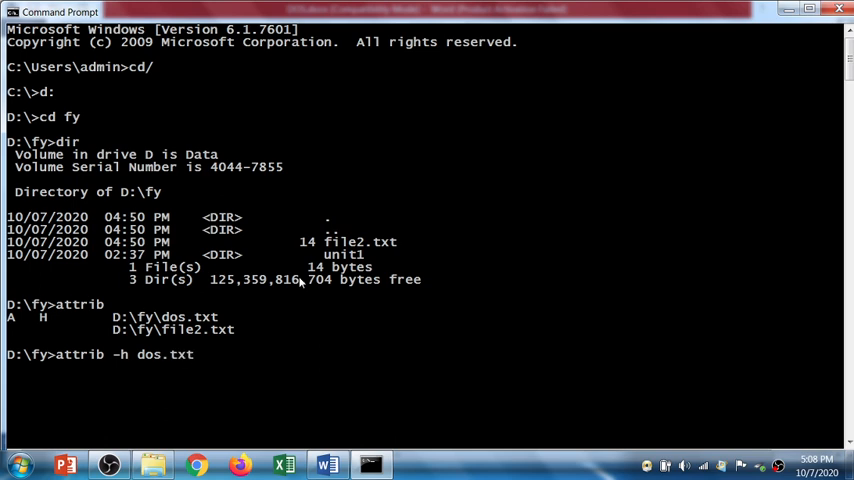
key(enter)
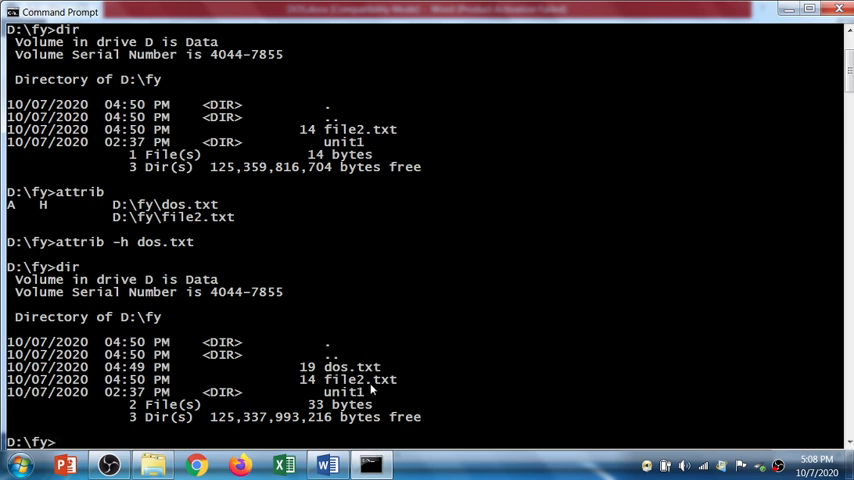
- Verify with dir and attrib that dos.txt is visible with only the archive flag
text(dir)
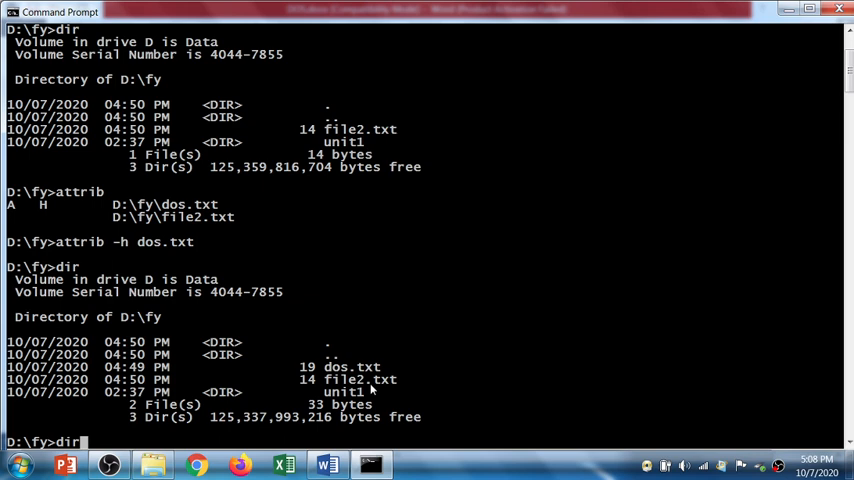
text(attrib)
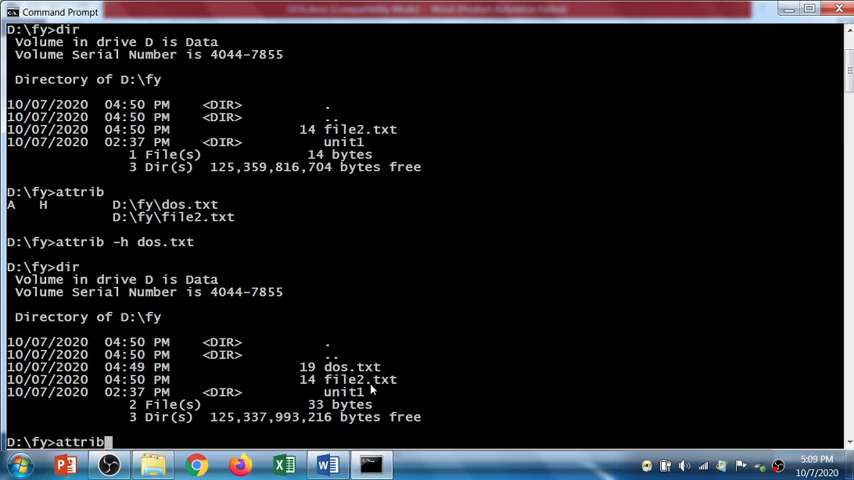
key(enter)
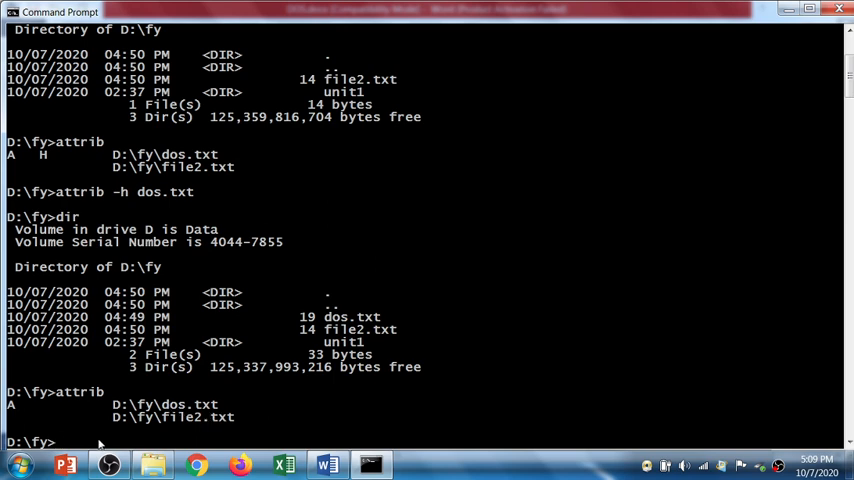
- Make file2.txt read-only with attrib +r and confirm the R flag in the attribute report
text(attrib)
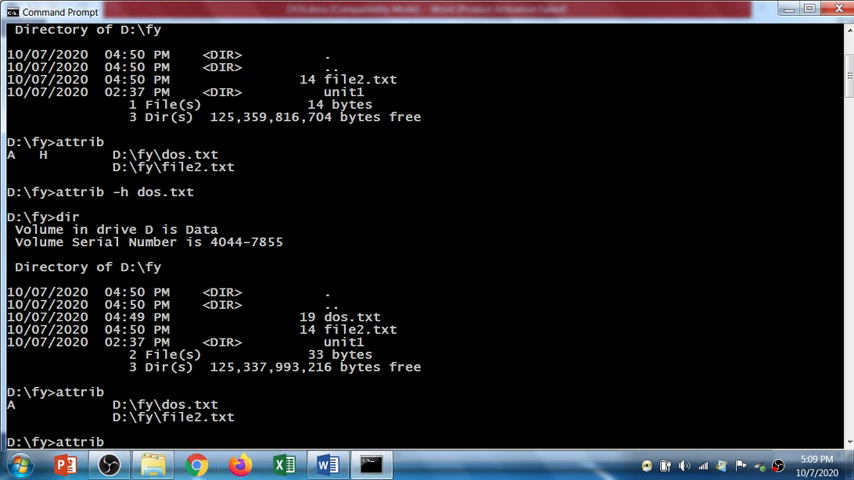
text(+)
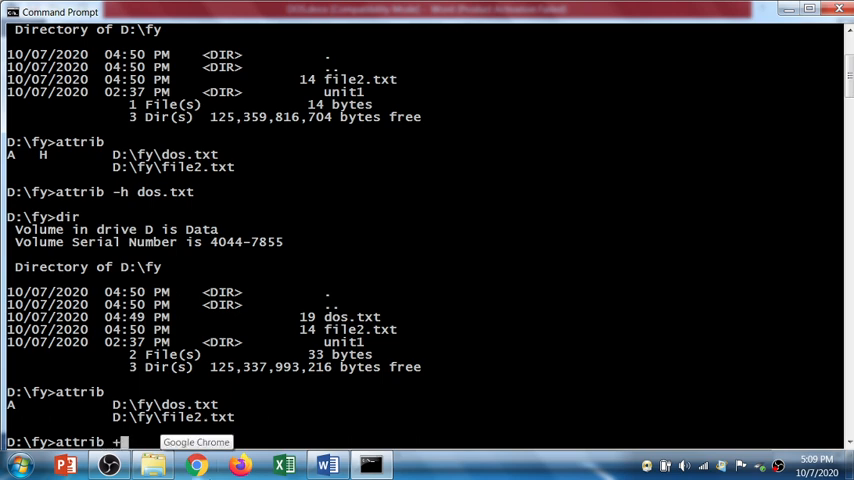
text(r)
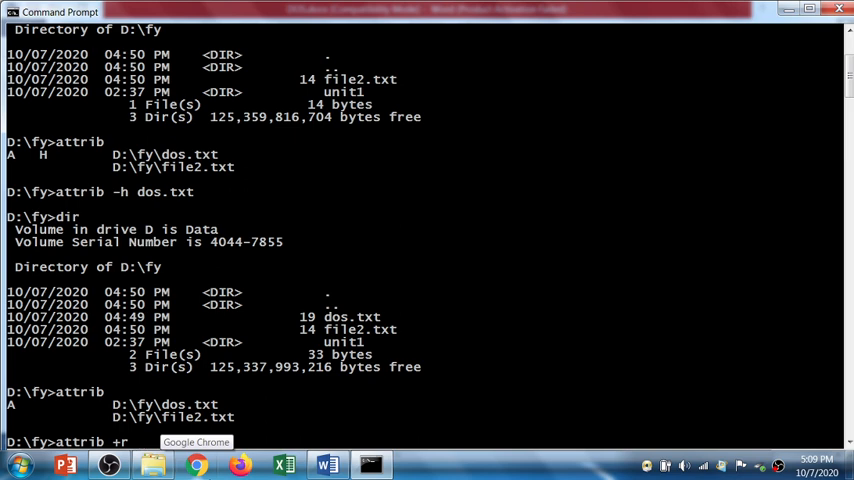
text(file2.txt)
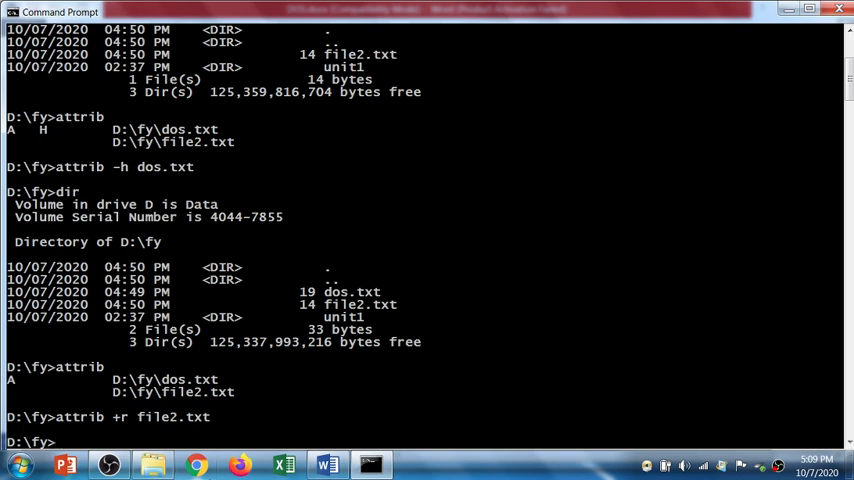
text(attrib)
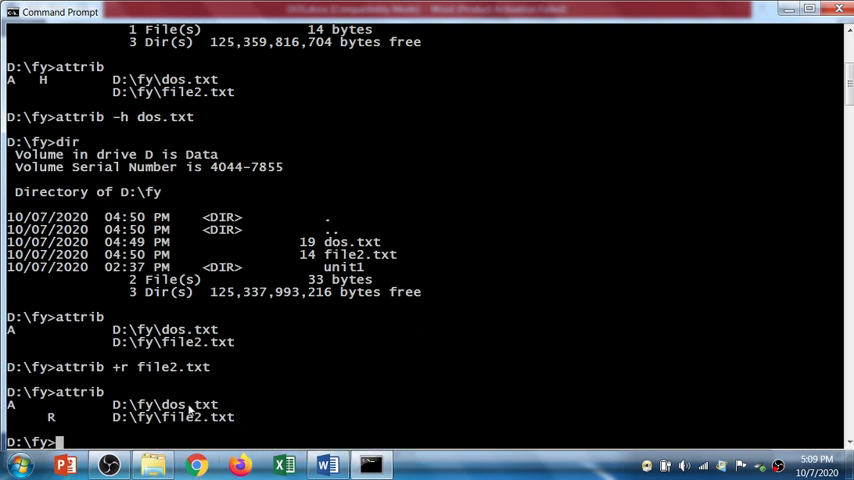
mouse_move(180, 424)
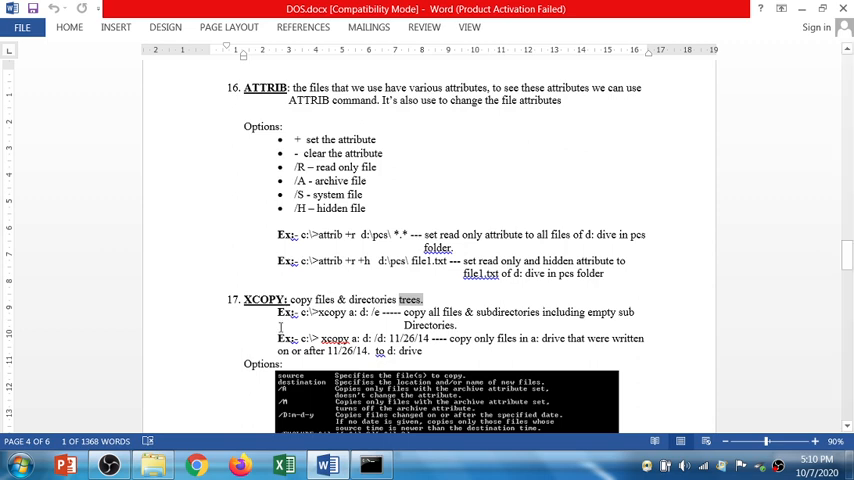
mouse_move(328, 324)
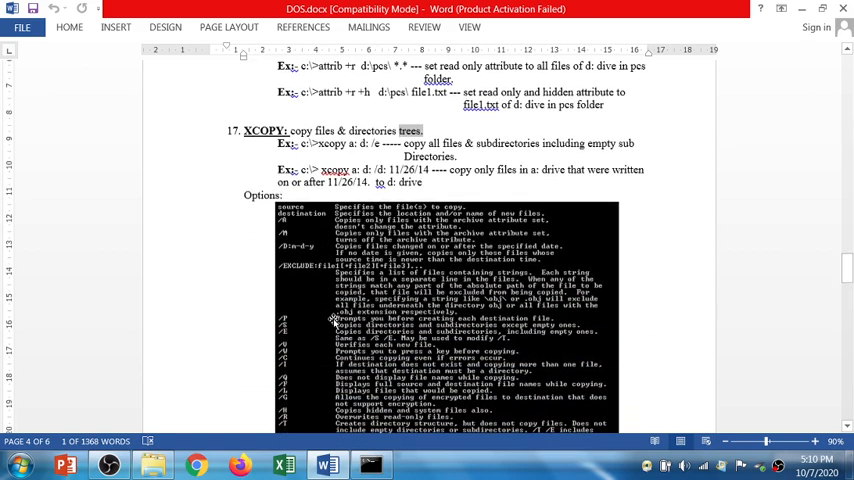
- Scroll through the XCOPY options in the notes and bring the Command Prompt to the front
scroll(down, 3)
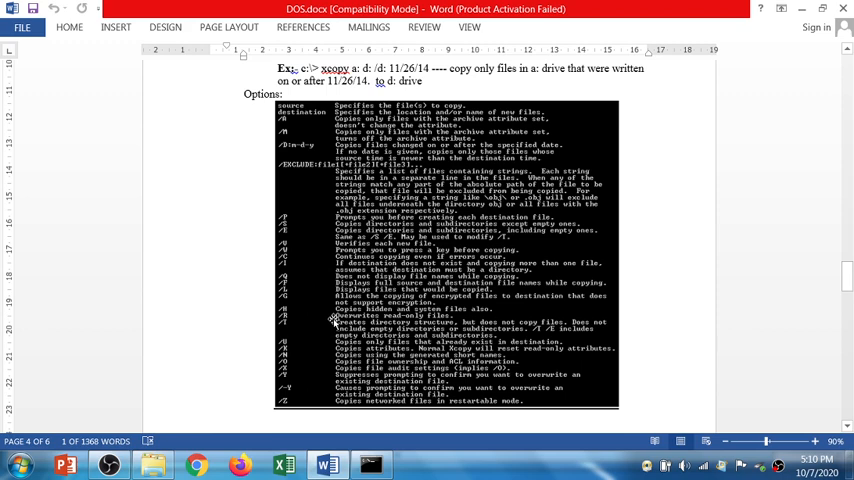
click(368, 464)
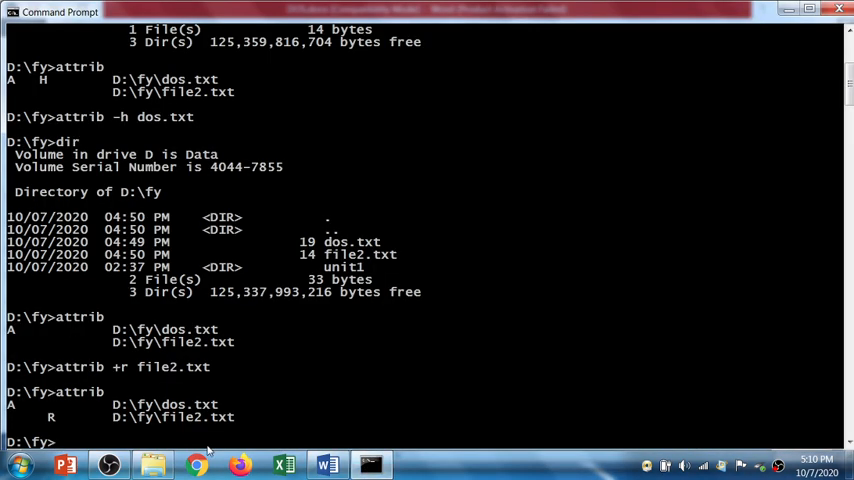
- Display the help for xcopy, scroll through its switches, and return to the Word notes
text(help)
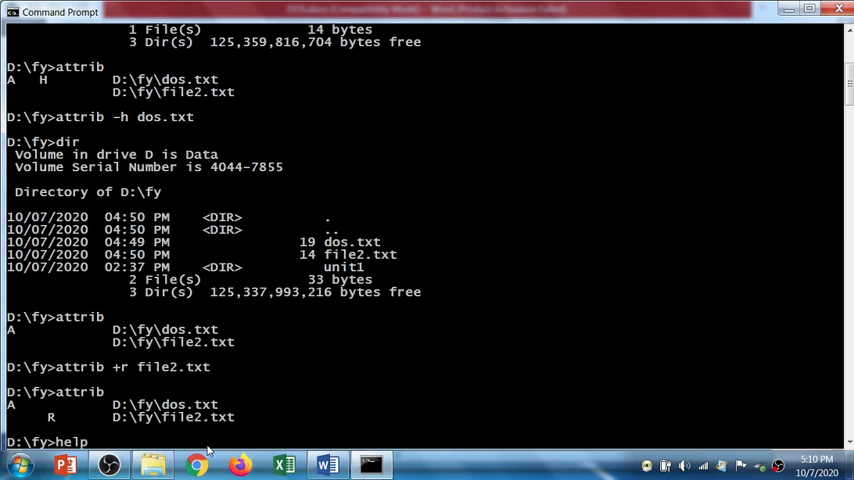
text(xc)
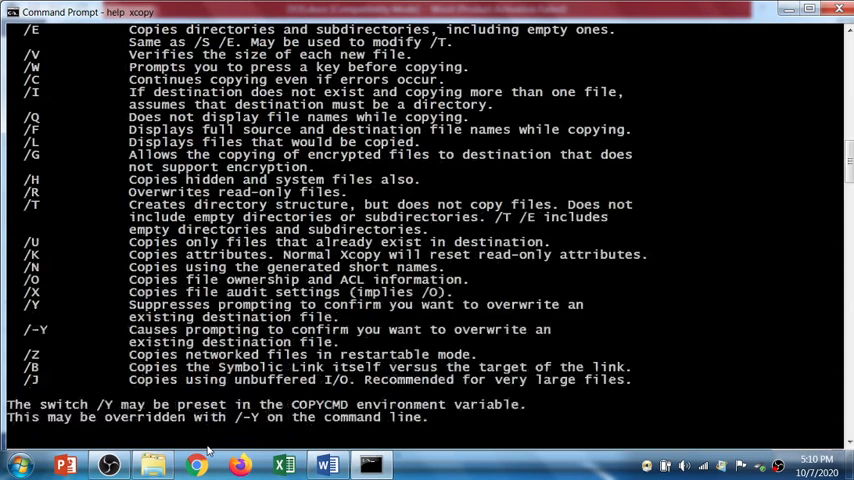
scroll(down, 3)
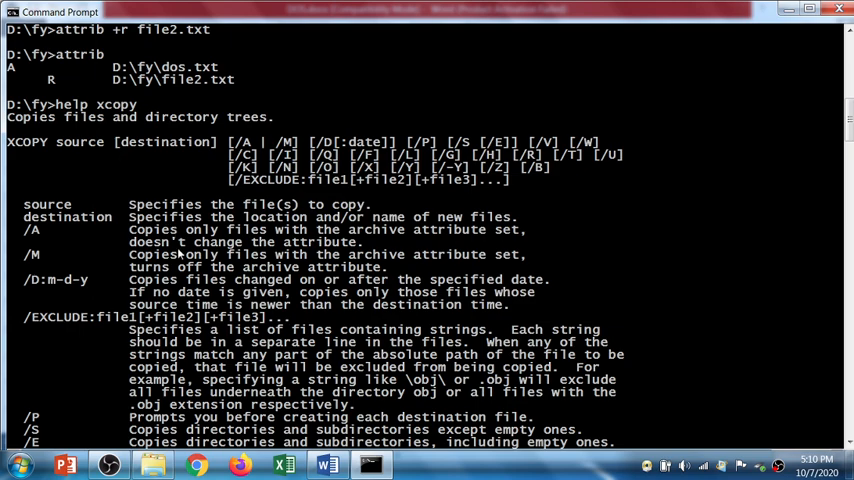
scroll(down, 3)
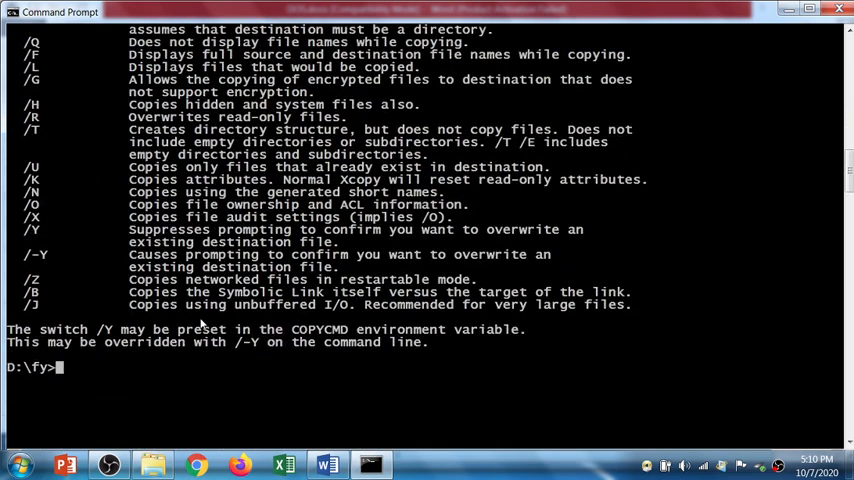
click(328, 464)
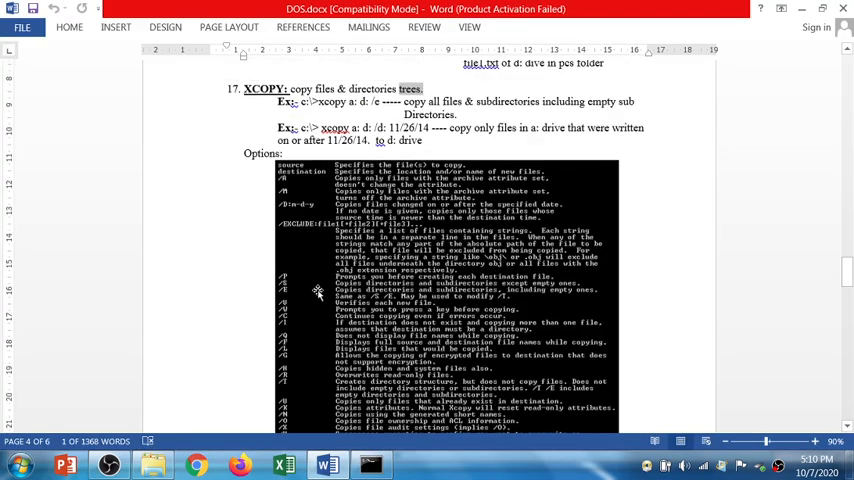
- Scroll the notes past the XCOPY help image to the DATE and TIME sections on page 5
scroll(down, 3)
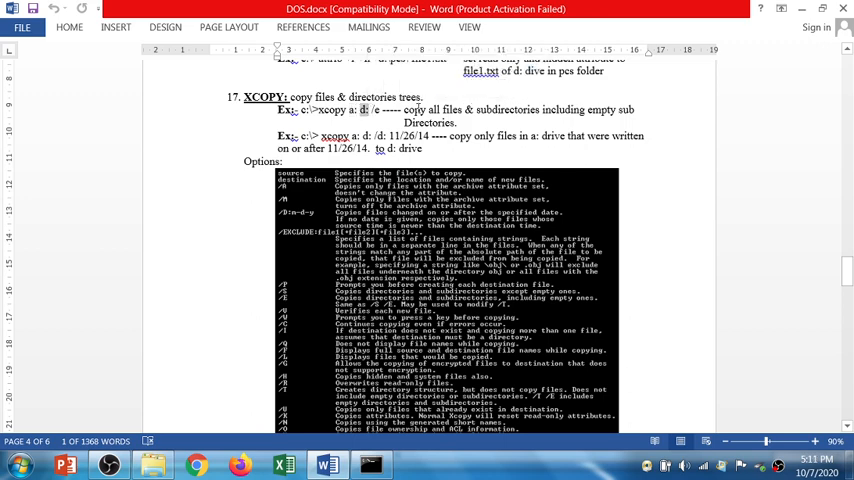
drag(404, 110, 590, 110)
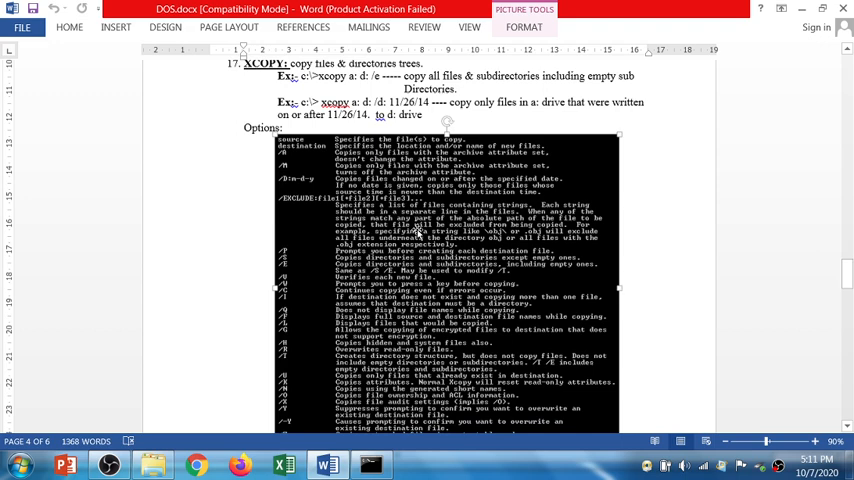
scroll(down, 3)
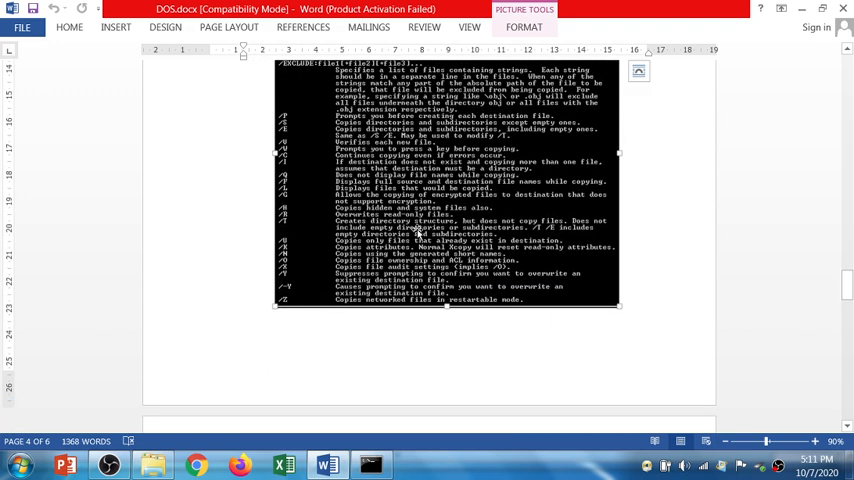
scroll(down, 3)
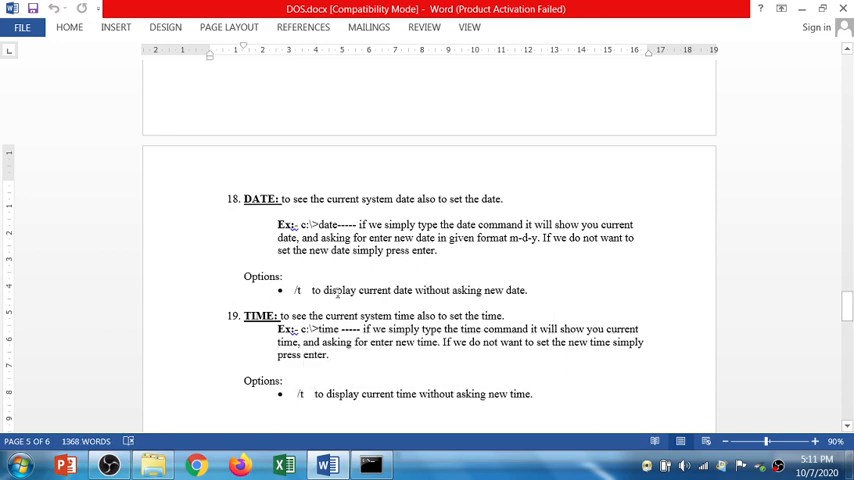
- Select the /t date option description and bring the Command Prompt to the front
drag(324, 290, 412, 290)
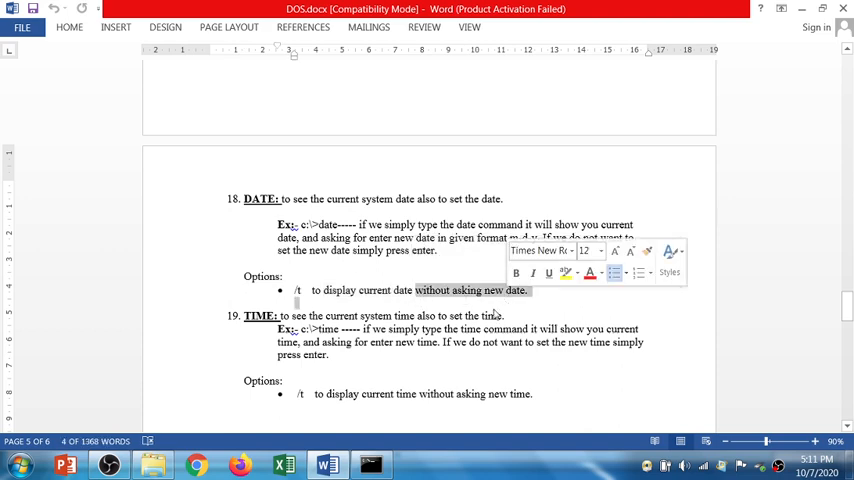
click(372, 464)
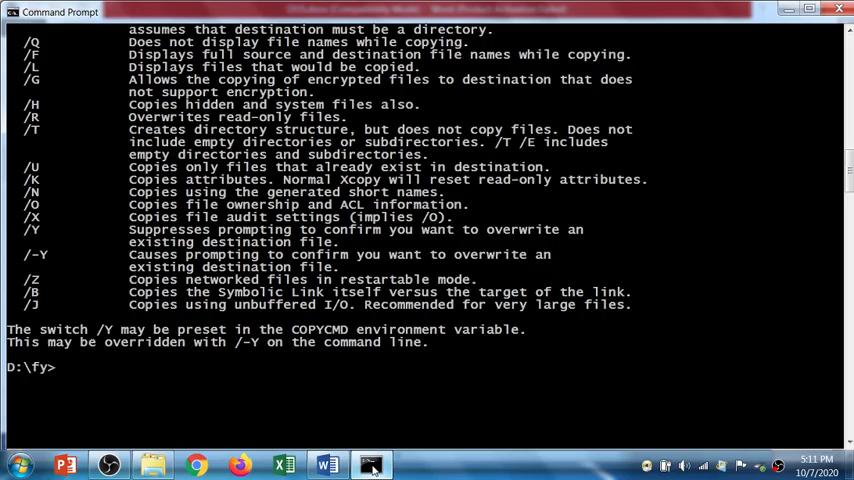
- Show the current date Wed 10/07/2020 and keep it unchanged
text(date)
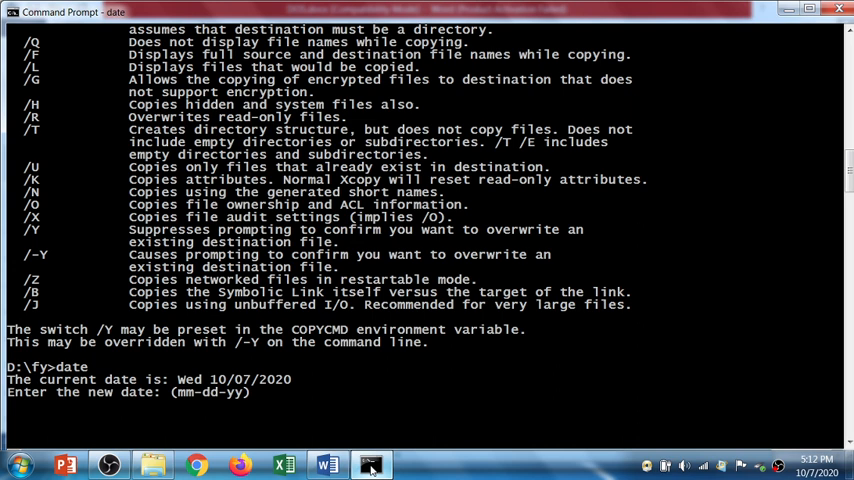
key(Enter)
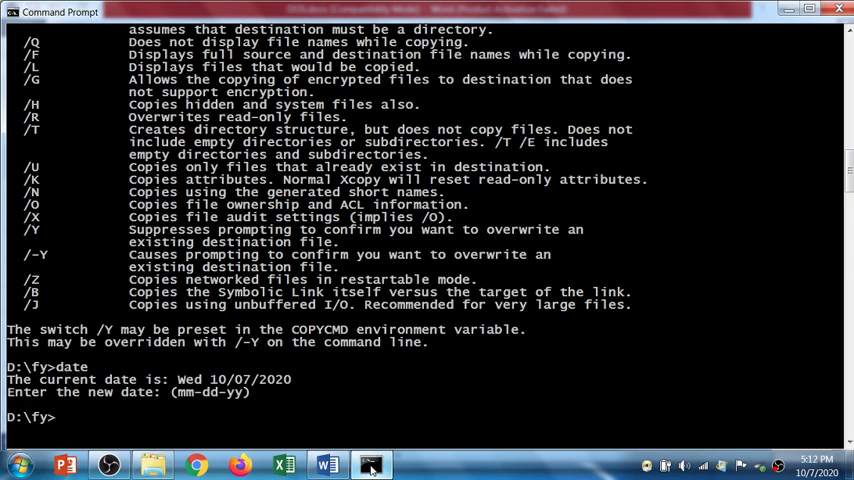
- Show the time via time /t and the full time prompt, keeping 17:12:35.57 unchanged
text(time)
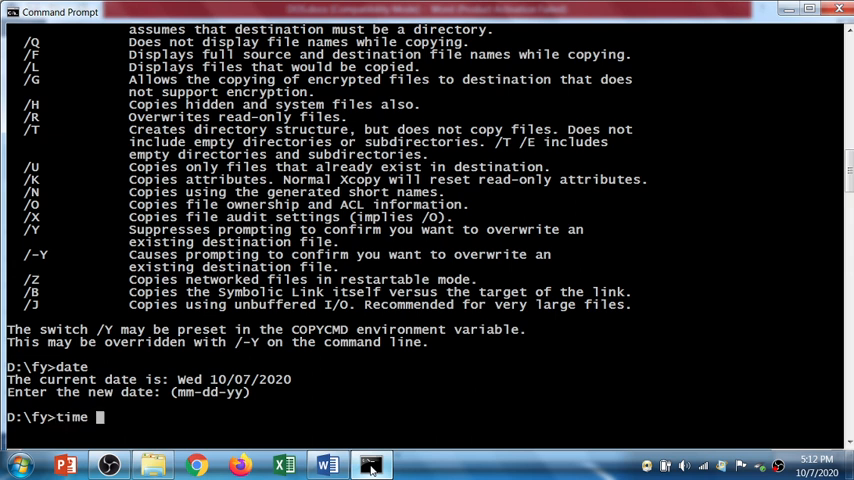
text(/t)
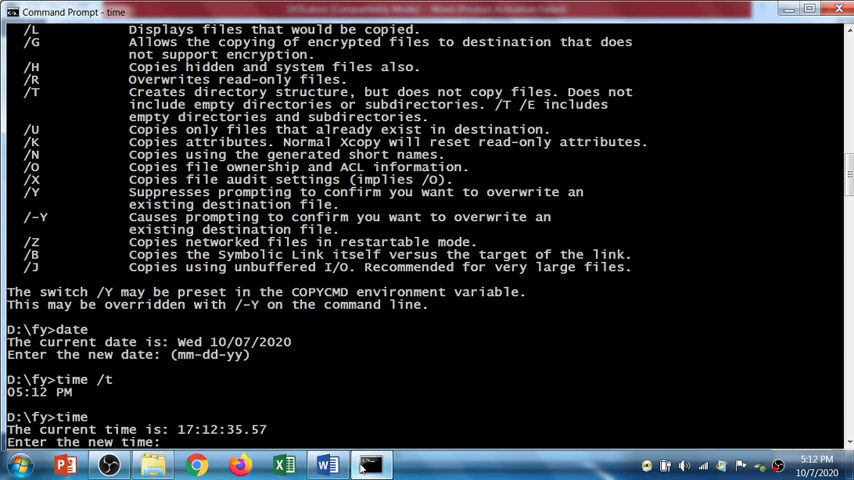
mouse_move(28, 404)
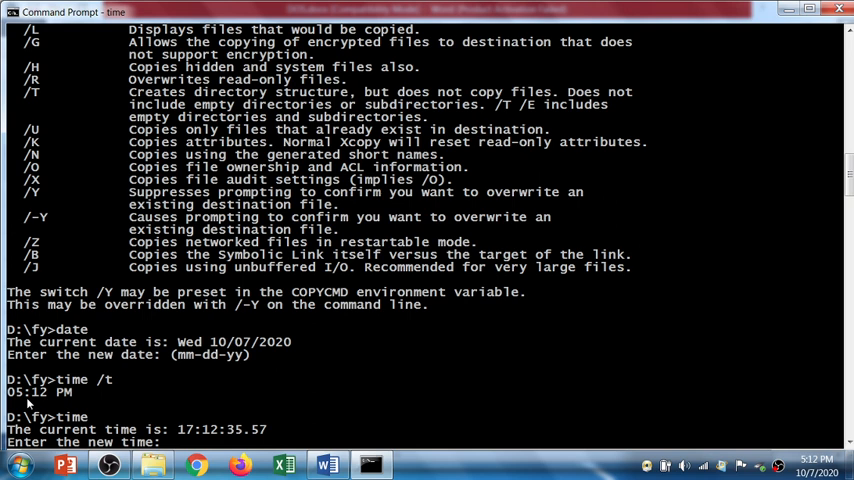
mouse_move(64, 392)
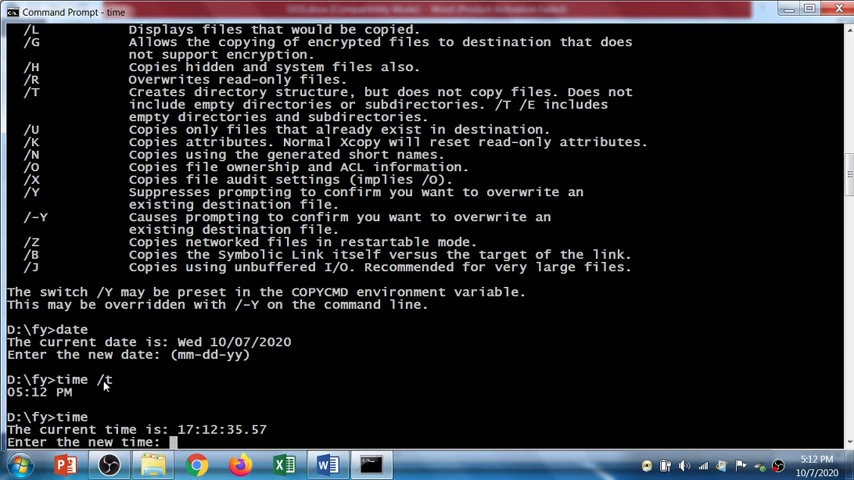
mouse_move(268, 440)
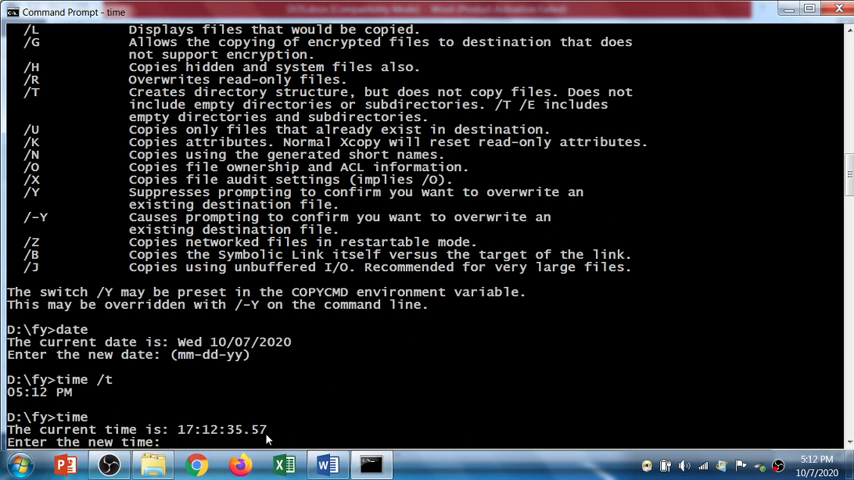
mouse_move(204, 440)
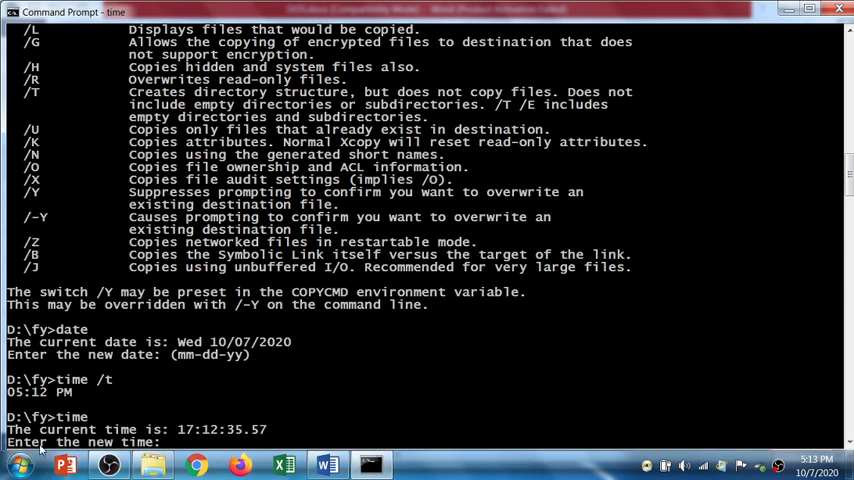
key(enter)
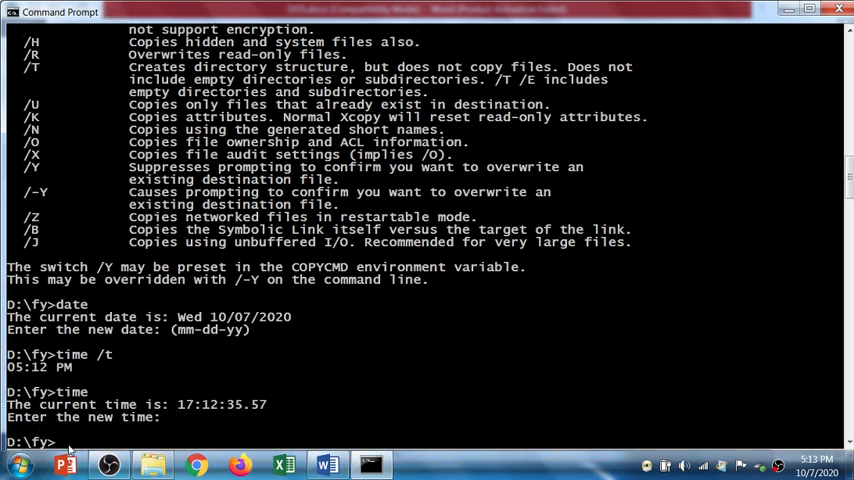